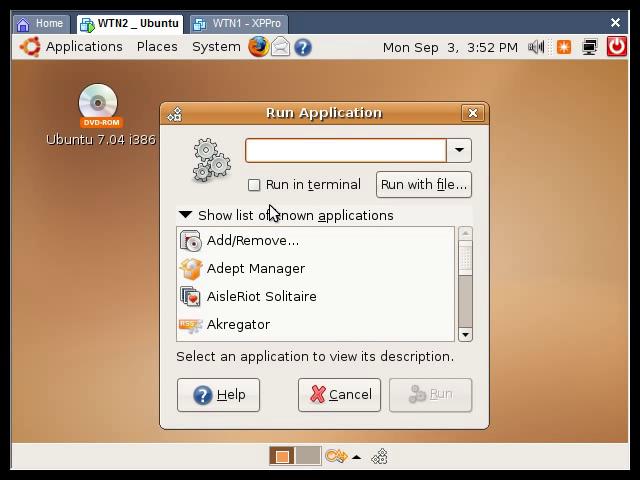
Run gnome-system-monitor from the Run Application command history.
left_click(458, 150)
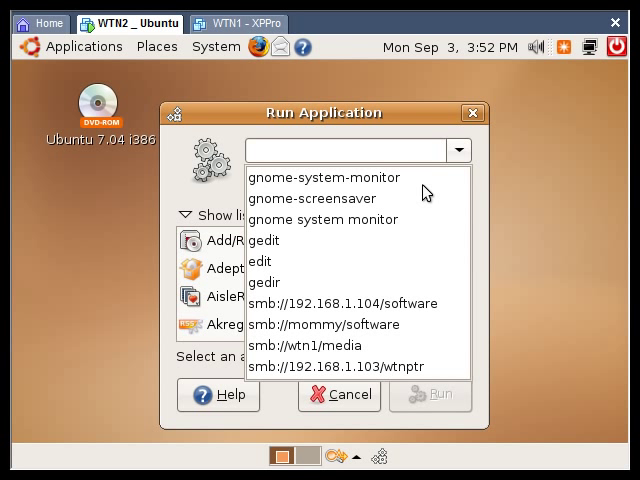
left_click(322, 176)
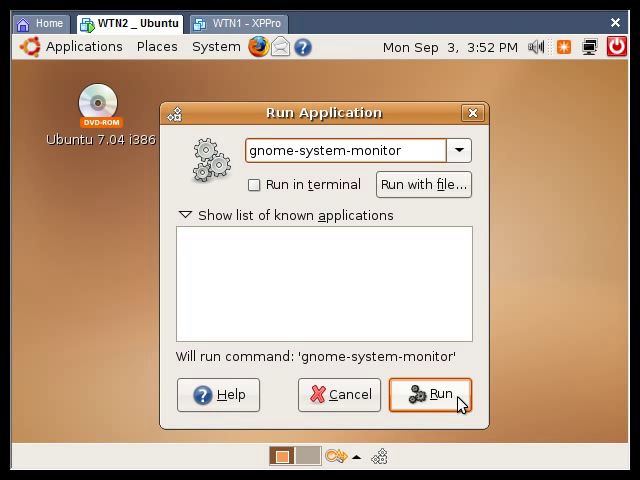
left_click(430, 394)
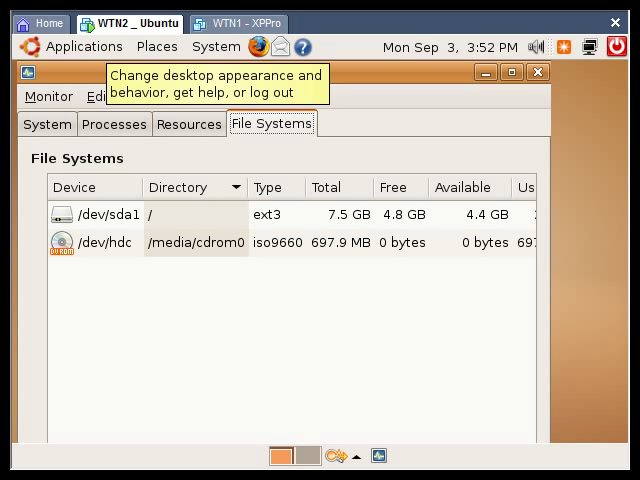
left_click(216, 46)
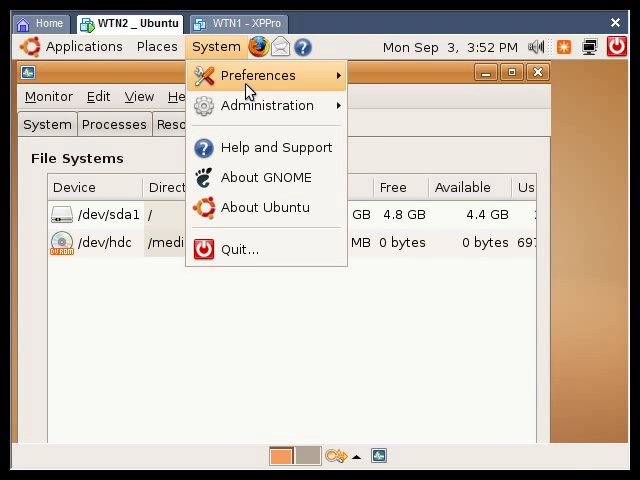
mouse_move(264, 104)
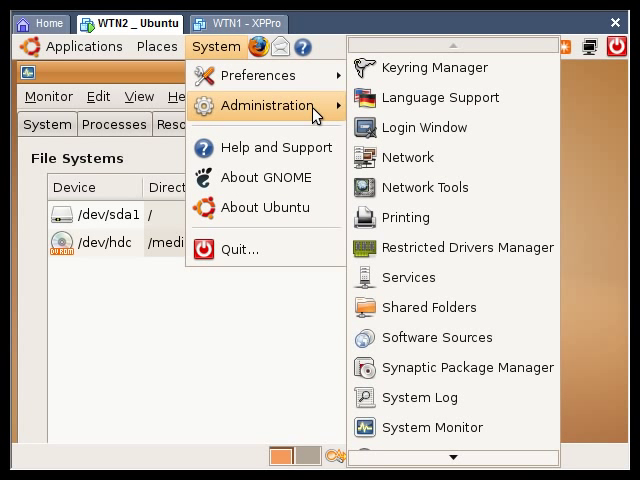
mouse_move(420, 396)
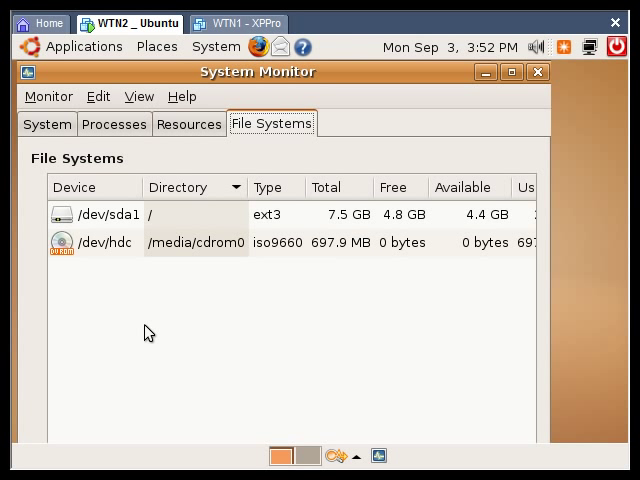
mouse_move(392, 350)
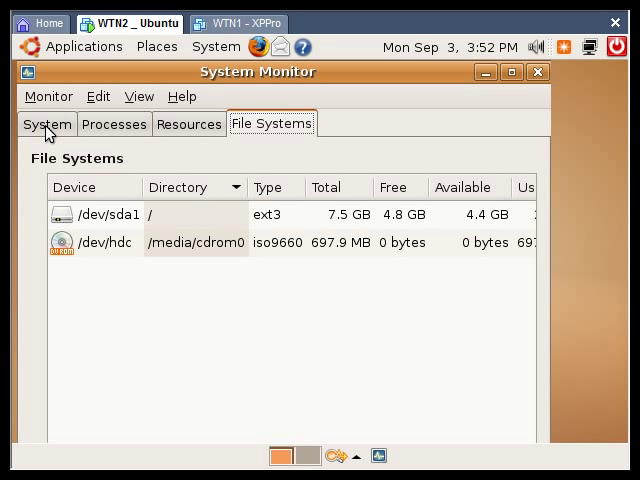
Show the System overview with Ubuntu 7.04, 503.9 MB memory and AMD Turion processor.
left_click(46, 122)
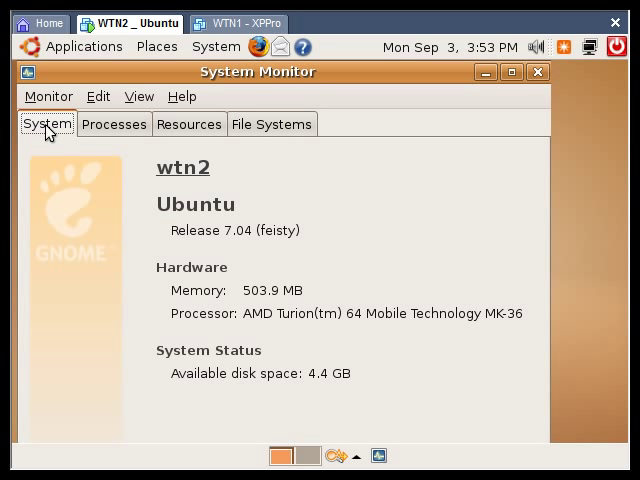
mouse_move(232, 304)
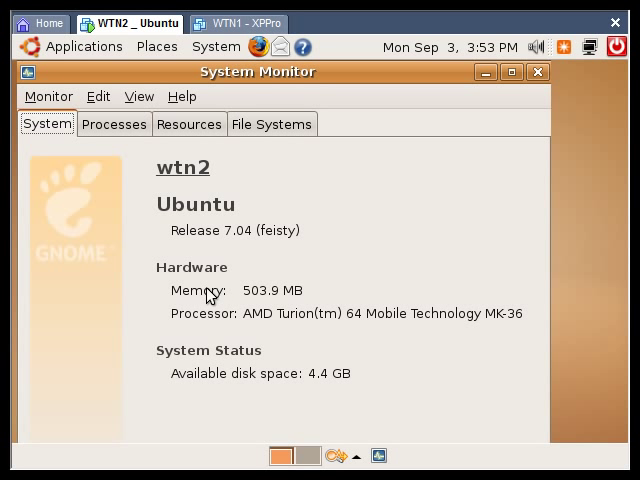
mouse_move(208, 322)
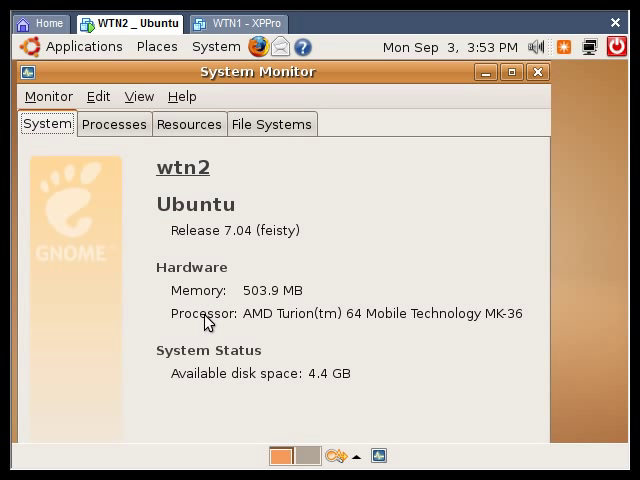
mouse_move(200, 388)
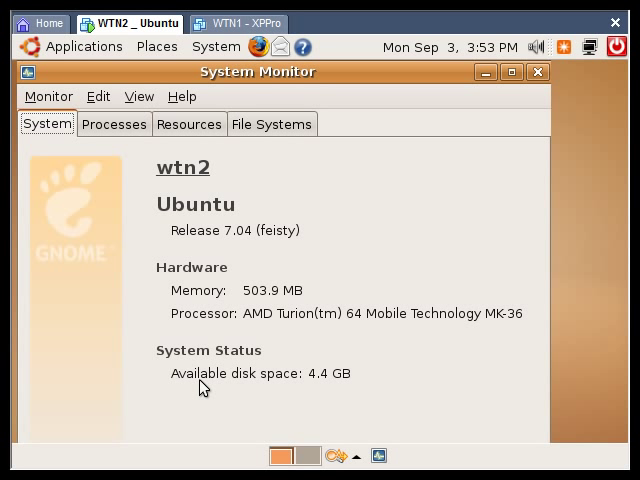
mouse_move(272, 388)
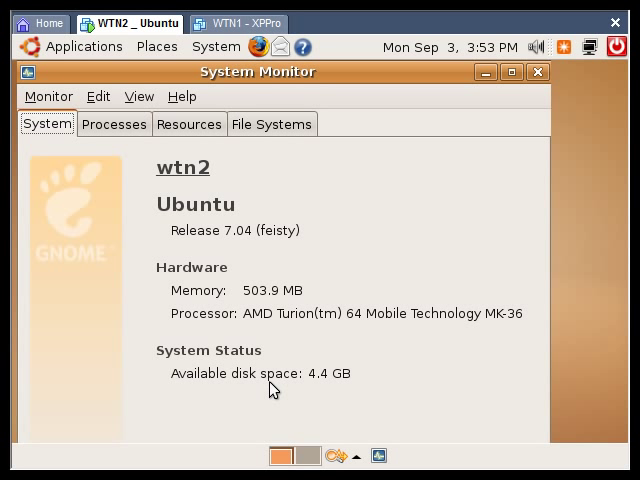
mouse_move(116, 156)
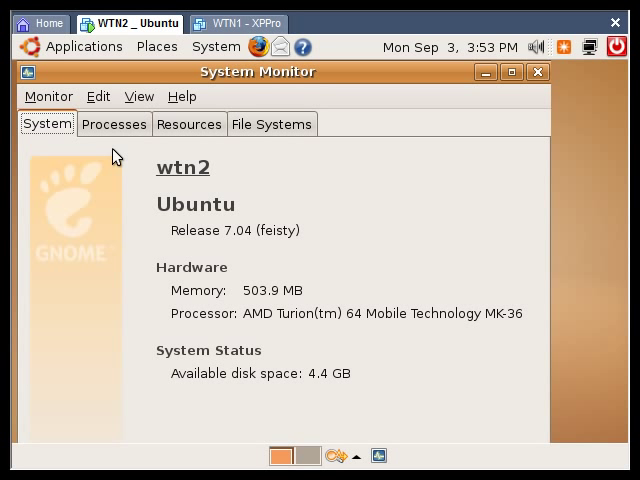
mouse_move(116, 132)
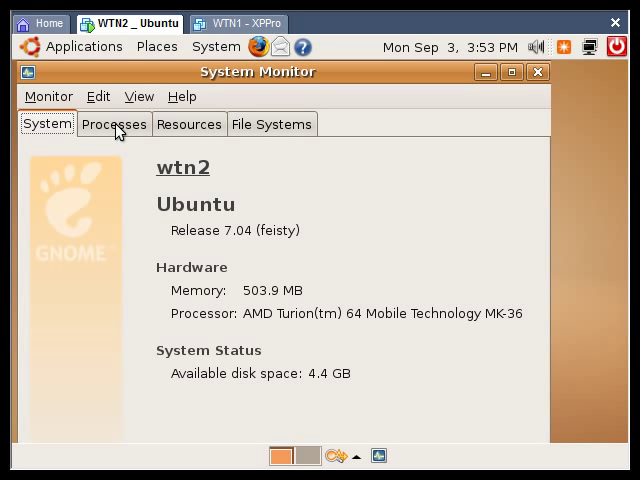
List all processes, review them, then restrict the list to active processes only.
left_click(114, 122)
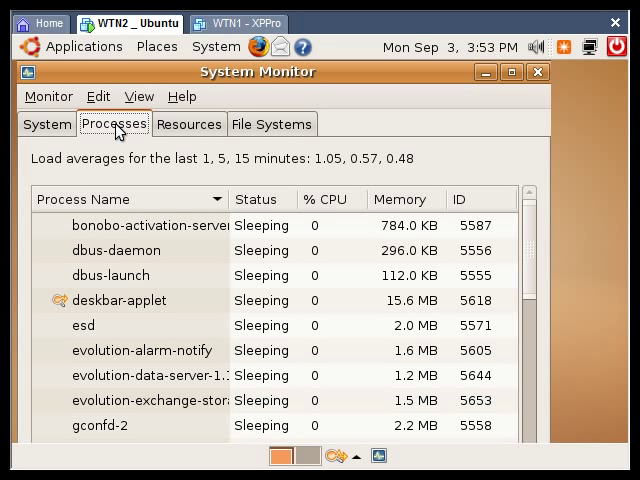
mouse_move(152, 100)
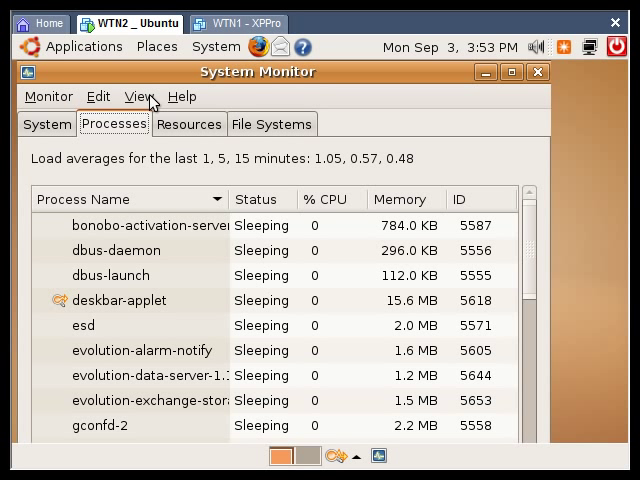
left_click(136, 96)
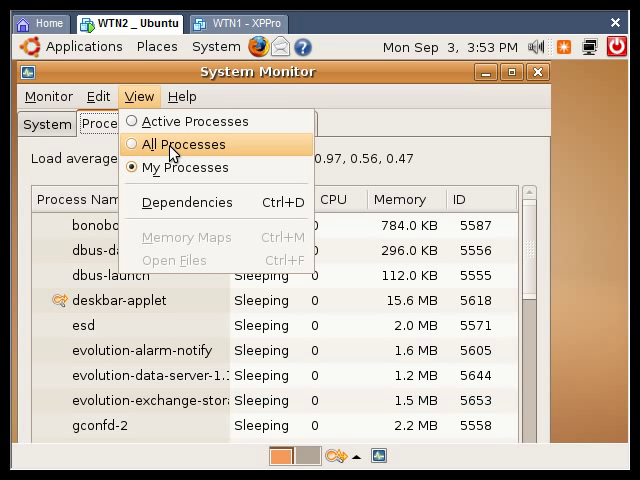
left_click(174, 144)
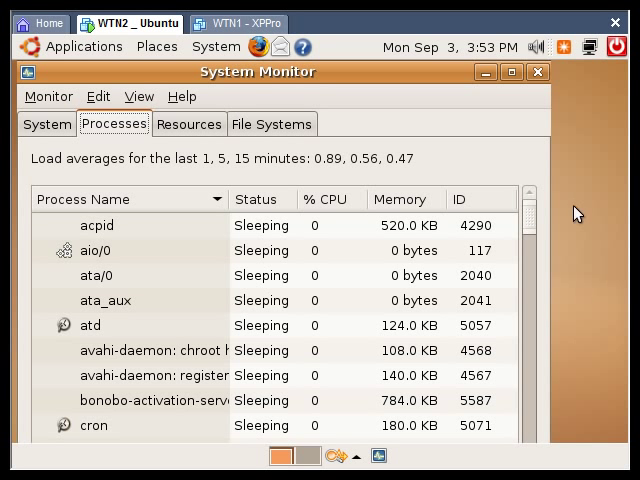
scroll("down", 3)
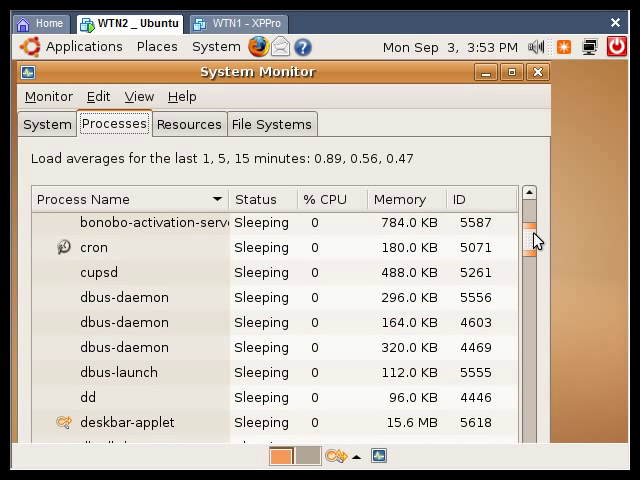
scroll("up", 3)
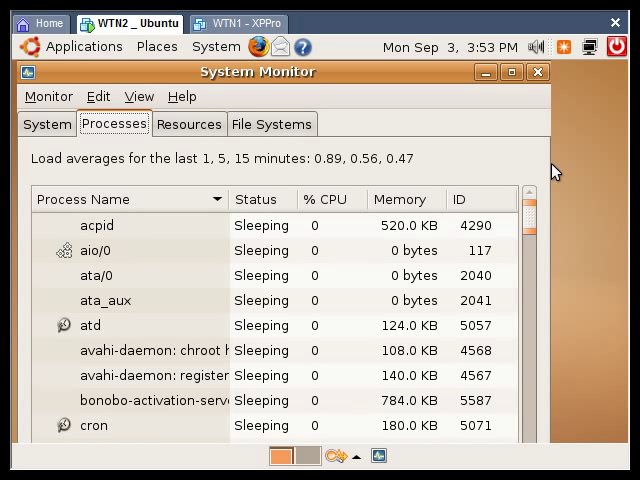
left_click(138, 96)
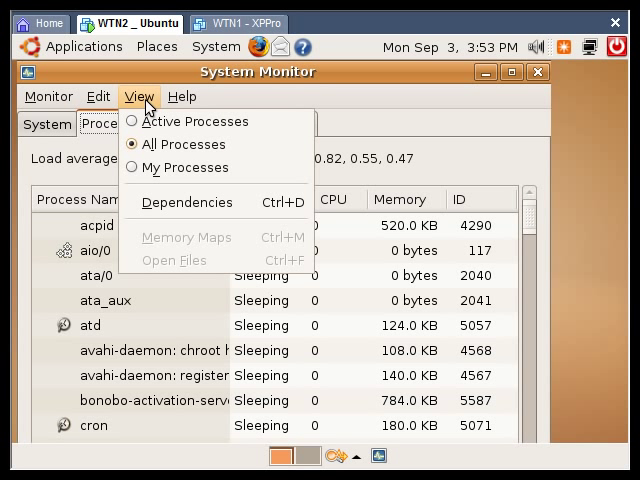
left_click(188, 168)
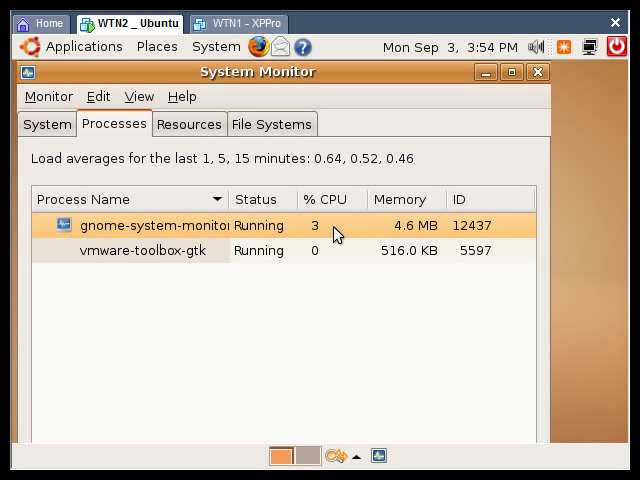
Show the user's own processes, select bonobo-activation-server and view its Edit actions.
left_click(140, 96)
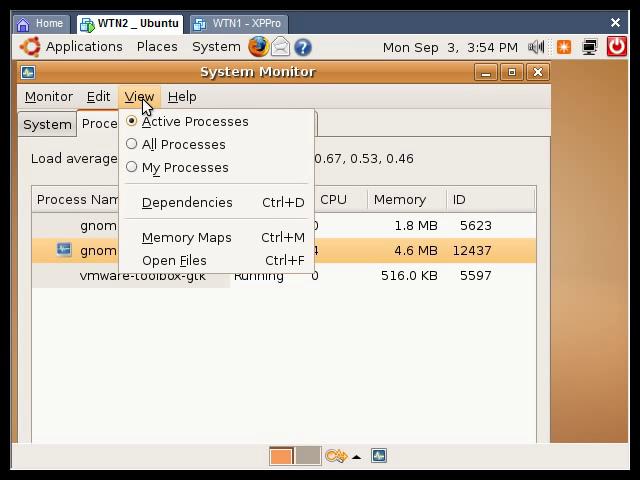
left_click(186, 144)
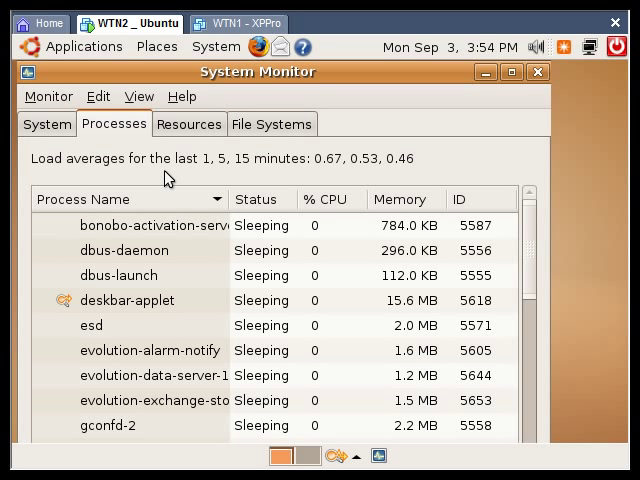
left_click(124, 224)
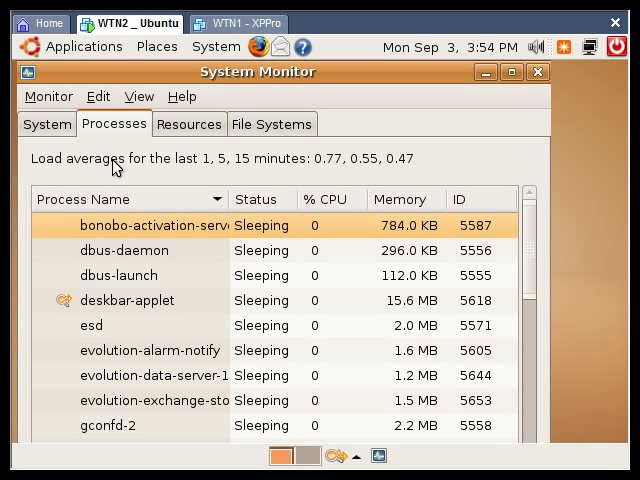
left_click(98, 96)
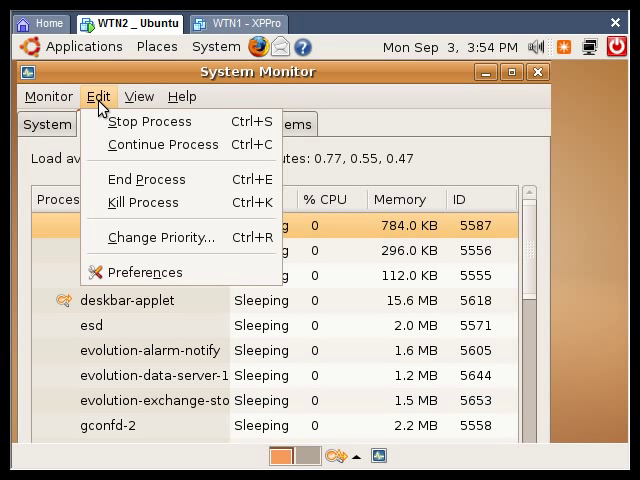
Enable the Command Line information field in Preferences so each process shows its executable path.
left_click(144, 272)
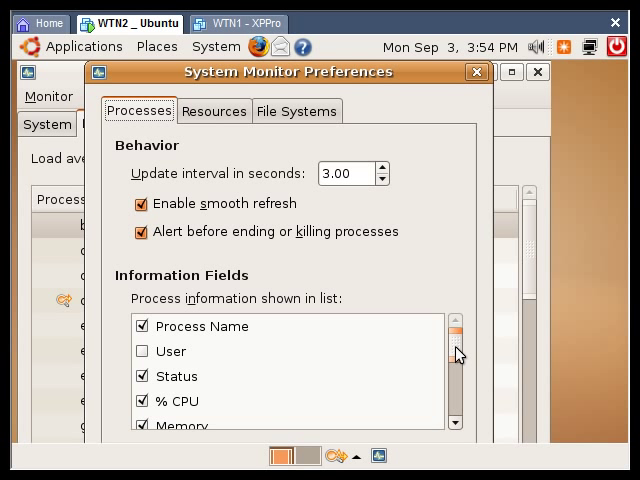
scroll("down", 3)
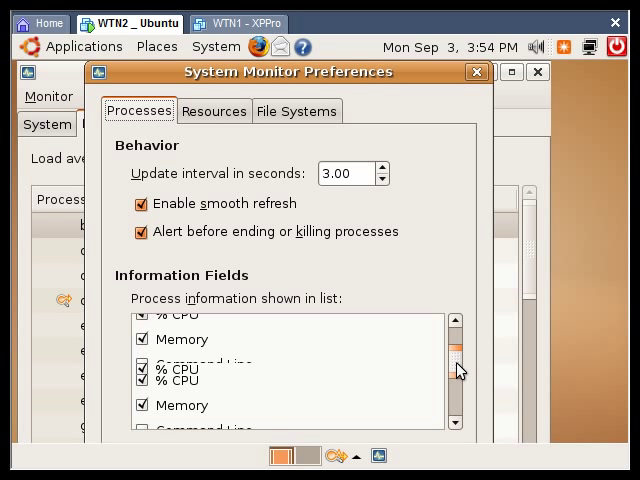
scroll("down", 3)
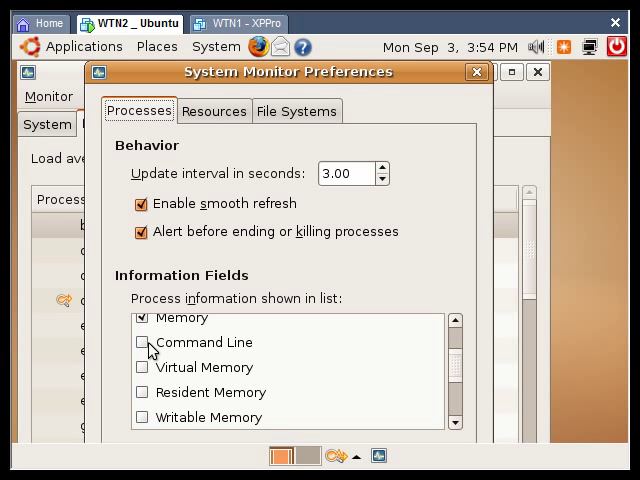
left_click(140, 342)
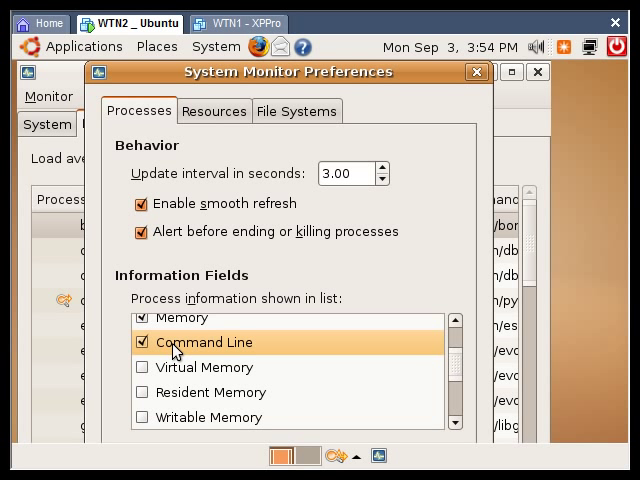
mouse_move(452, 376)
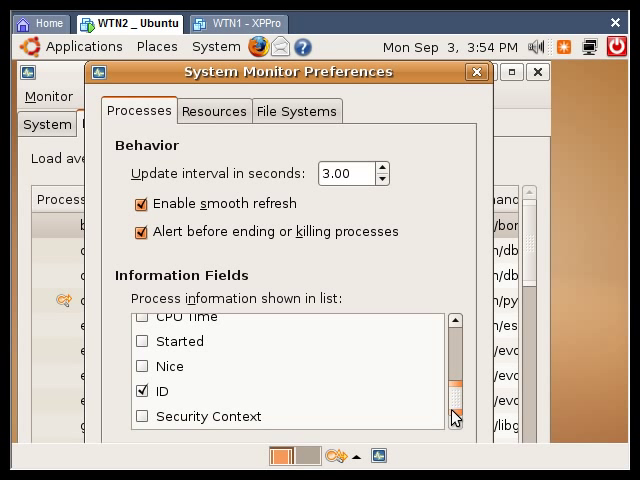
scroll("up", 3)
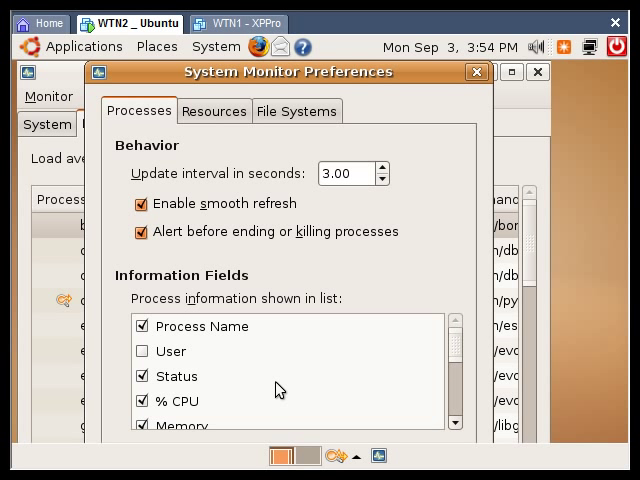
left_click(476, 72)
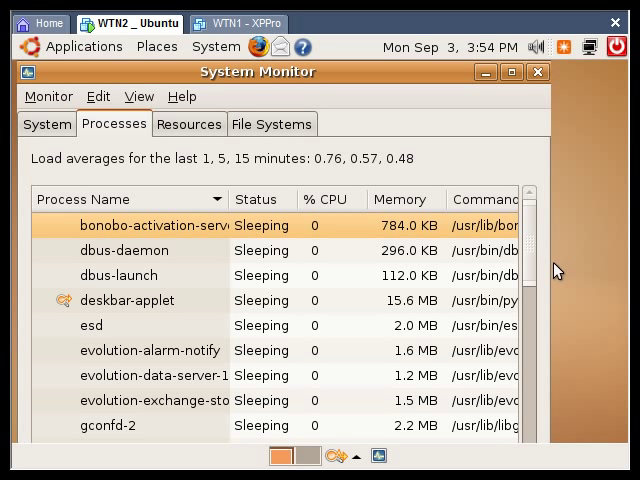
mouse_move(552, 276)
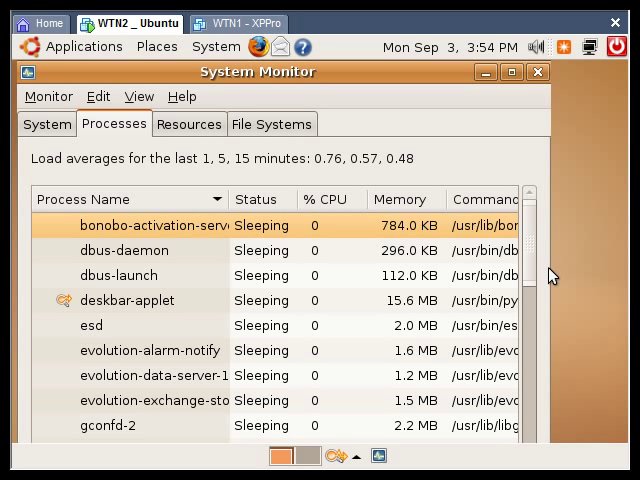
mouse_move(540, 106)
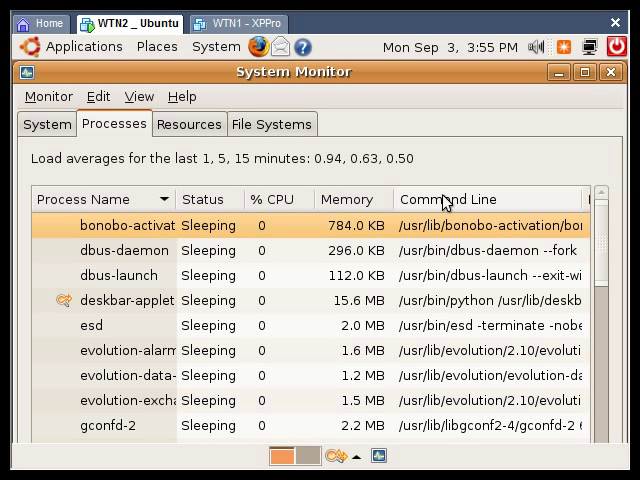
mouse_move(460, 204)
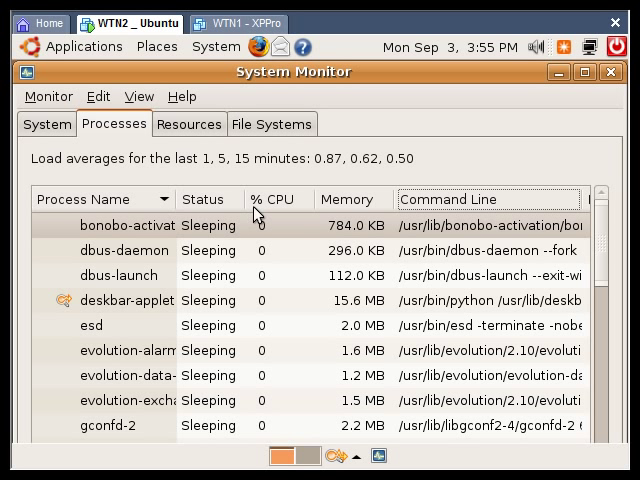
mouse_move(338, 212)
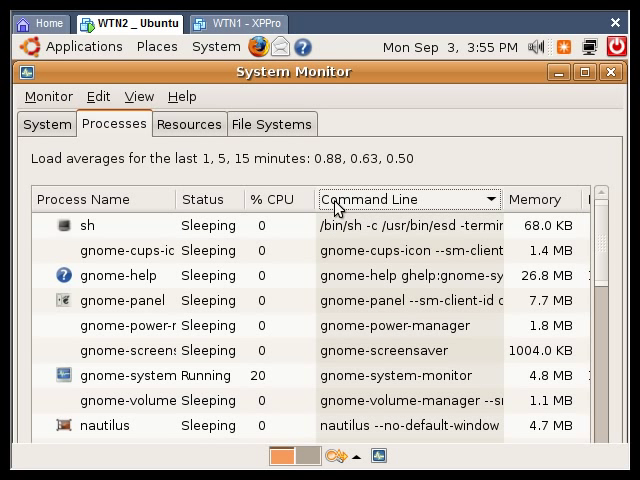
Sort processes by name, then by % CPU, finally by memory use with largest first.
left_click(270, 200)
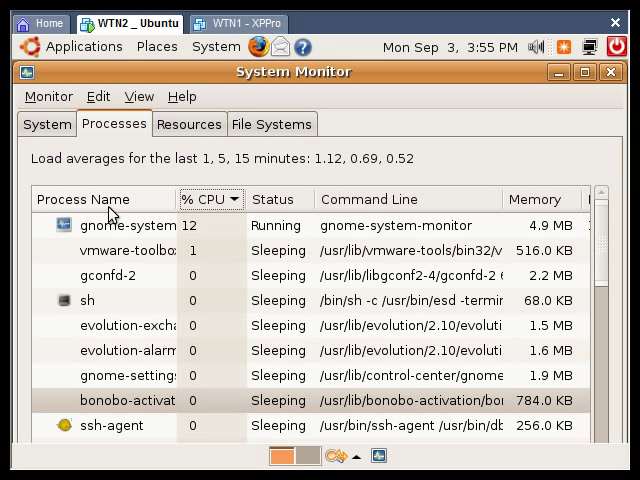
left_click(108, 200)
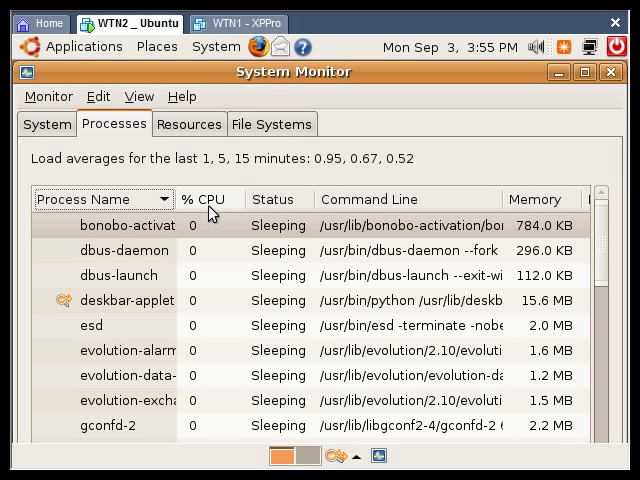
left_click(204, 200)
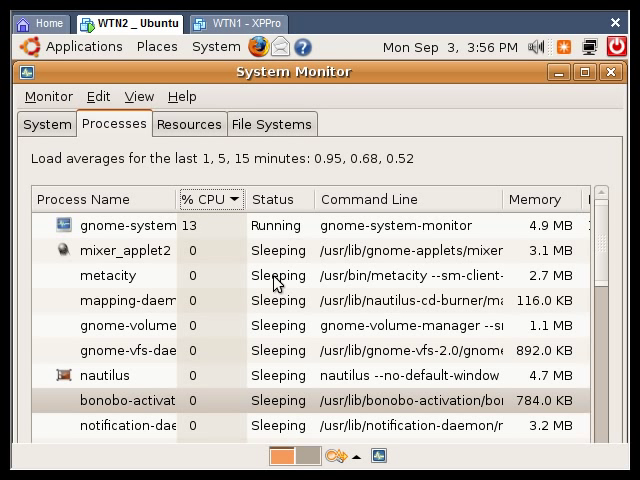
left_click(536, 200)
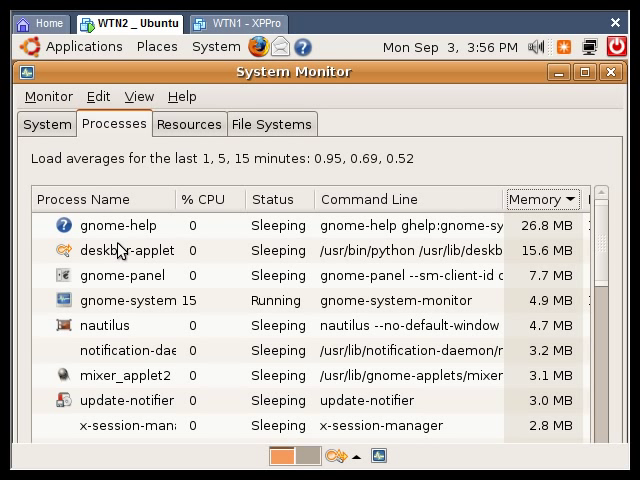
right_click(118, 224)
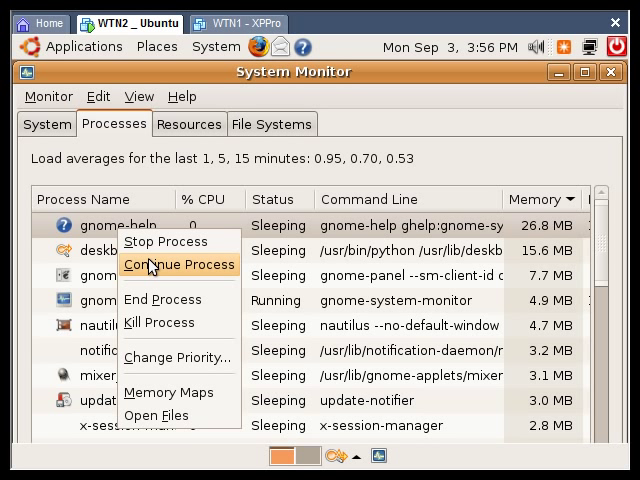
mouse_move(178, 356)
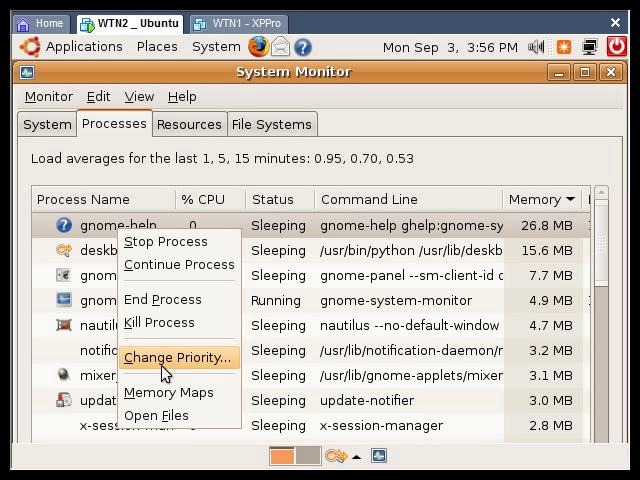
mouse_move(170, 416)
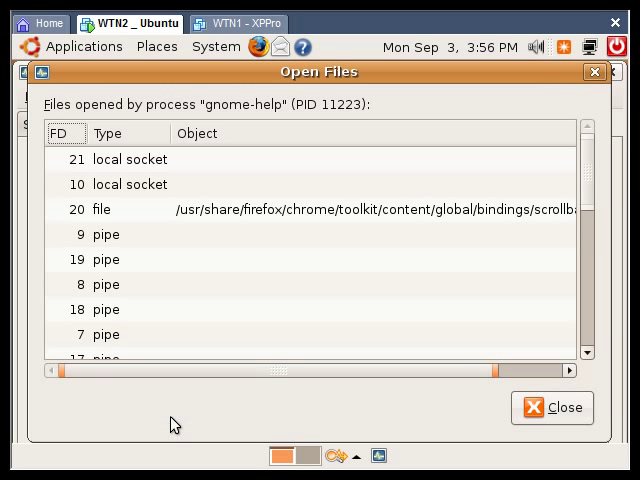
mouse_move(578, 172)
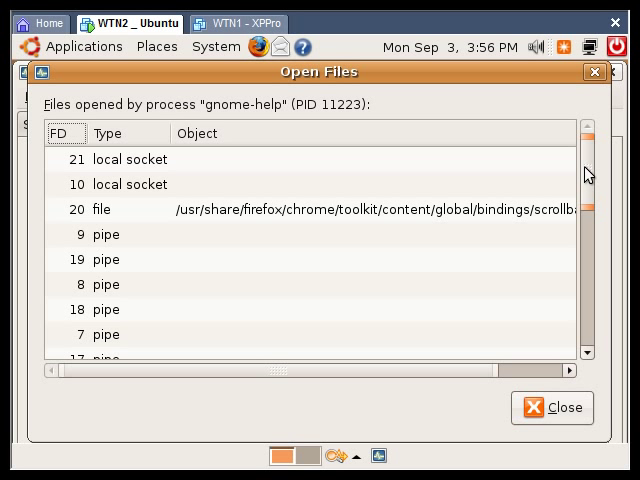
scroll("down", 3)
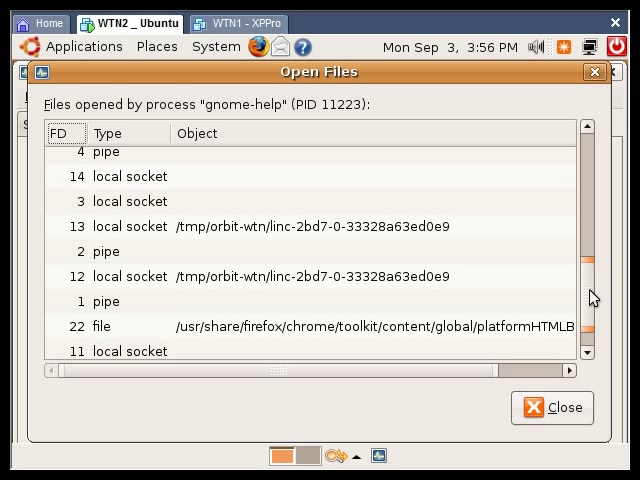
scroll("down", 3)
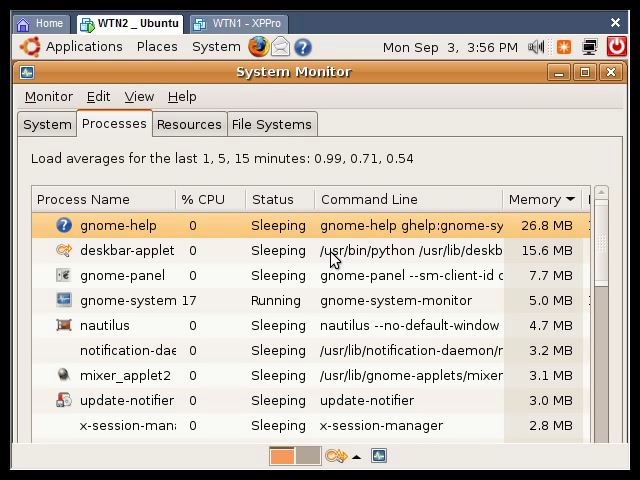
Show the File Systems list with /dev/sda1 ext3 and /dev/hdc CD-ROM.
left_click(188, 122)
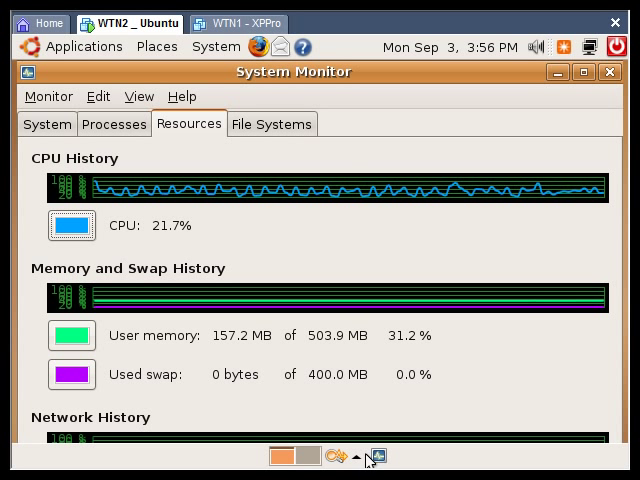
mouse_move(276, 140)
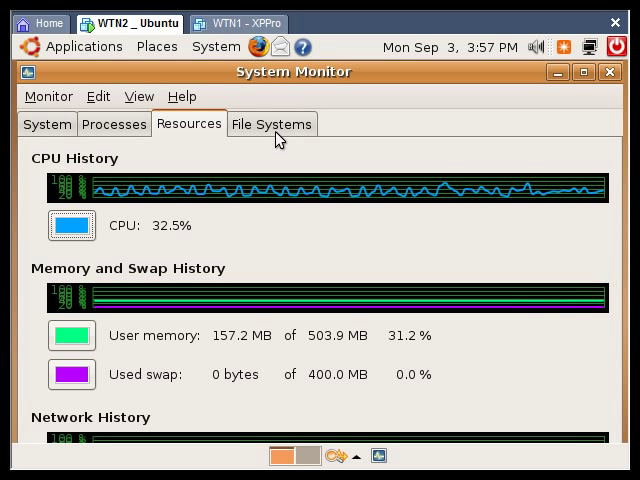
left_click(272, 122)
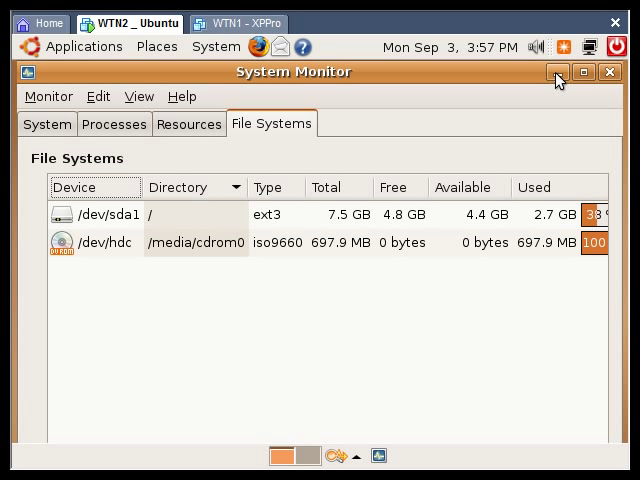
Close System Monitor and bring up the top panel's Add to Panel list.
left_click(608, 72)
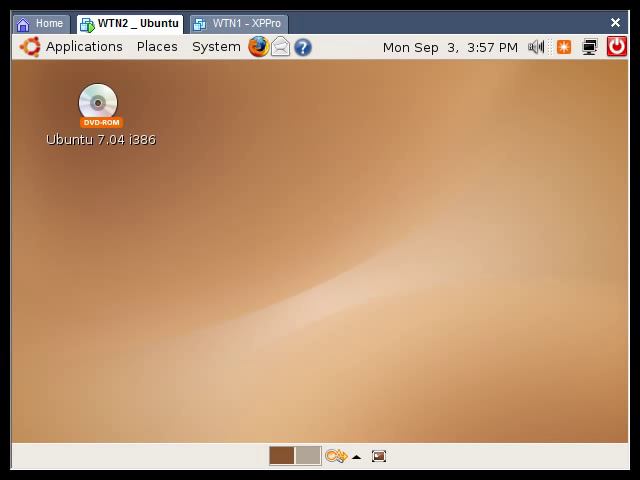
mouse_move(344, 50)
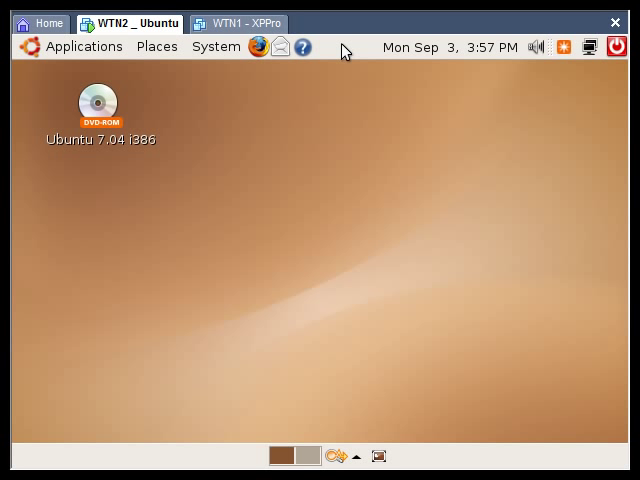
right_click(344, 48)
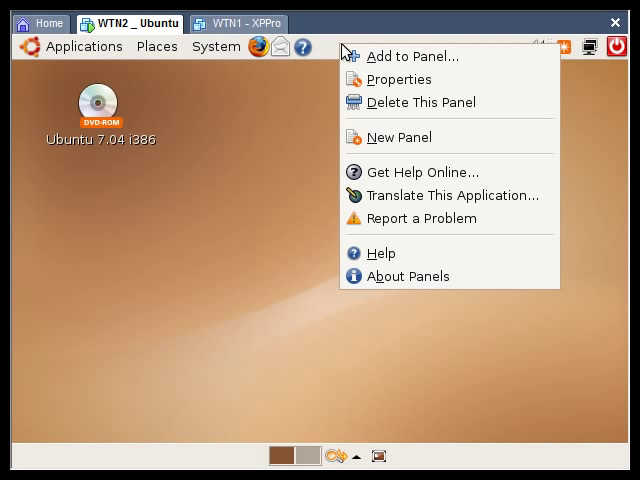
left_click(412, 56)
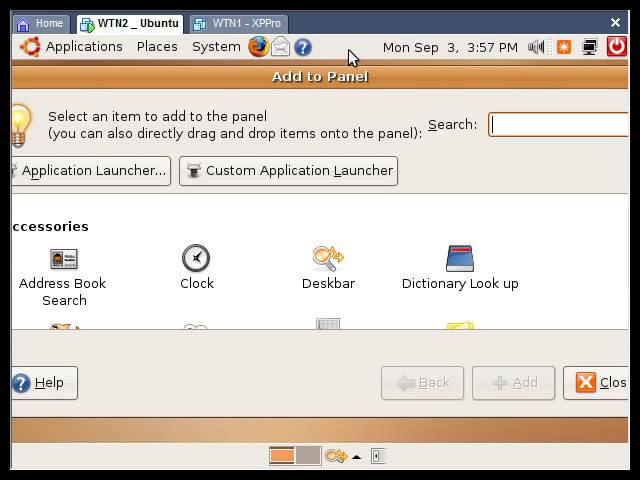
mouse_move(492, 328)
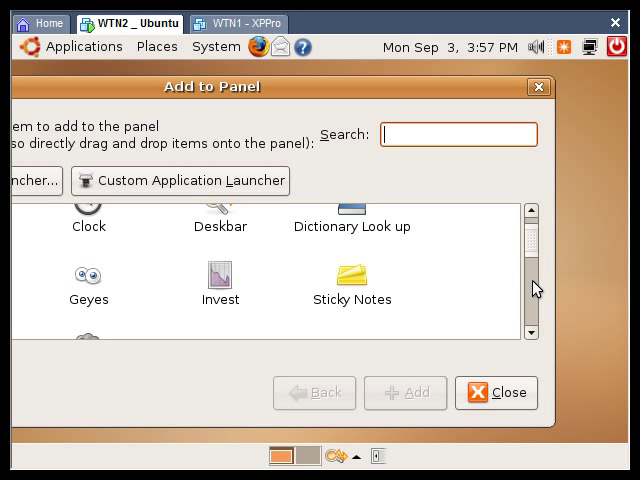
Add the System Monitor applet to the top panel.
scroll("down", 3)
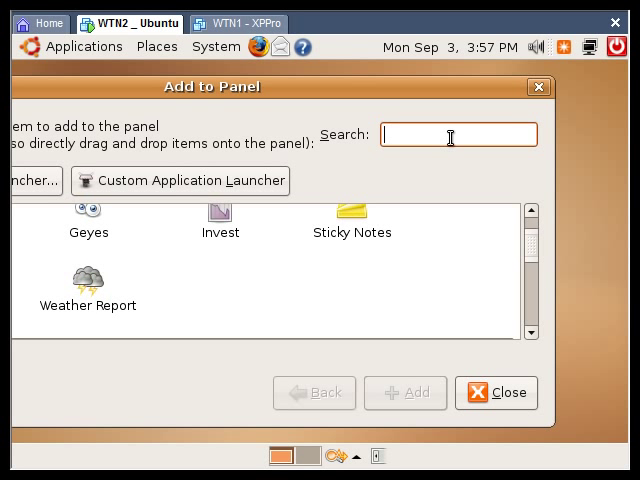
scroll("down", 3)
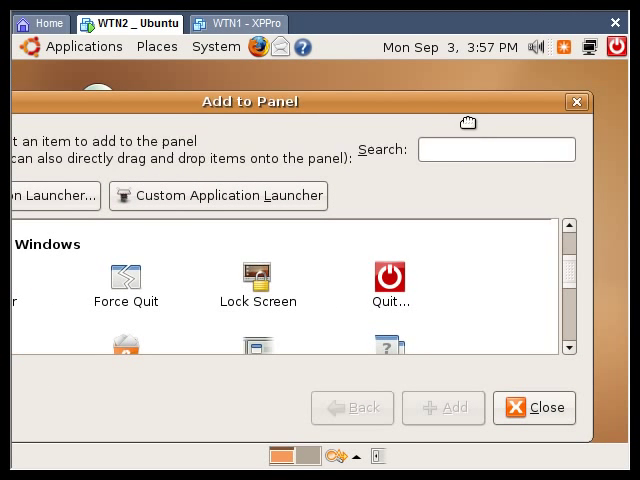
scroll("down", 3)
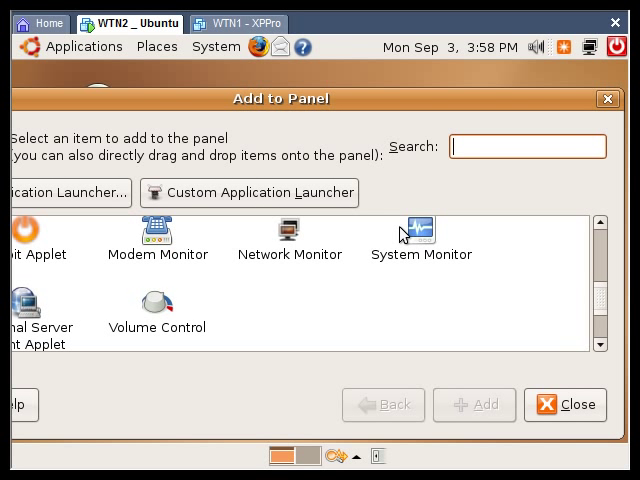
left_click(420, 236)
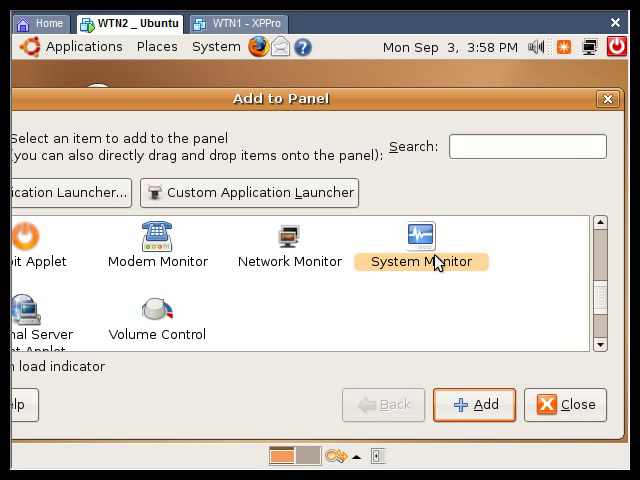
left_click(564, 404)
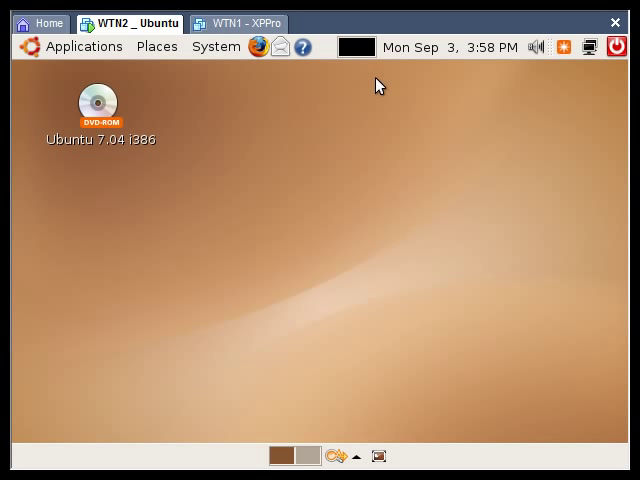
mouse_move(360, 48)
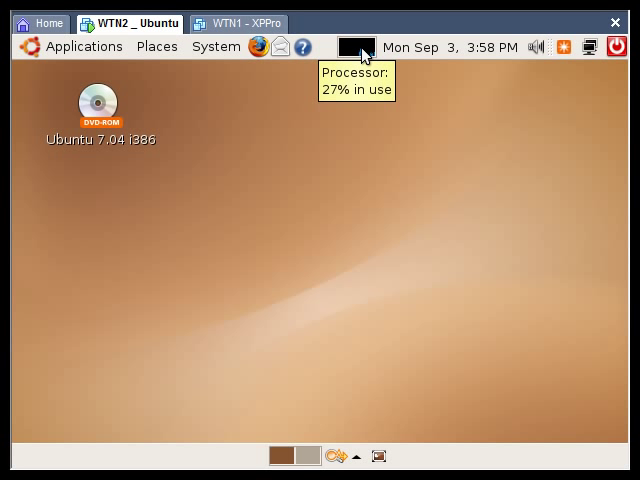
In the applet preferences, review the Network and Harddisk colours and enable Memory and Network graphs.
right_click(356, 48)
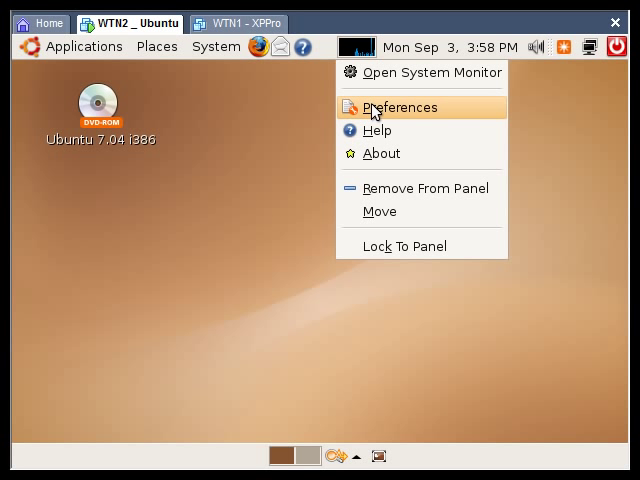
left_click(400, 108)
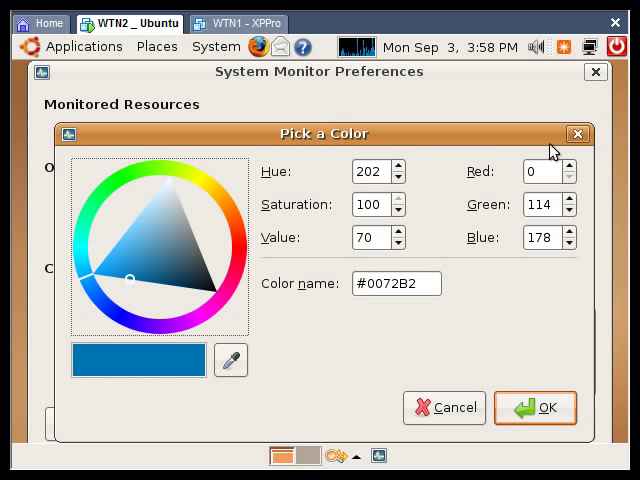
left_click(536, 408)
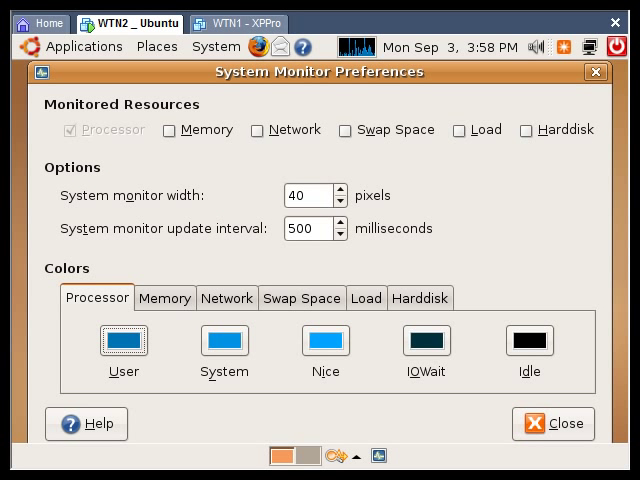
left_click(228, 298)
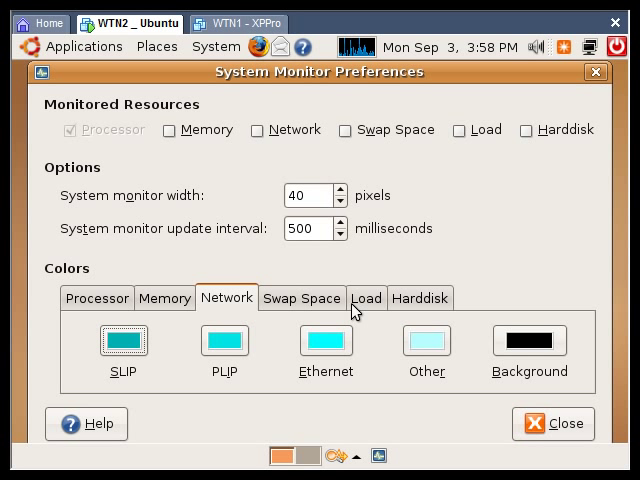
left_click(420, 298)
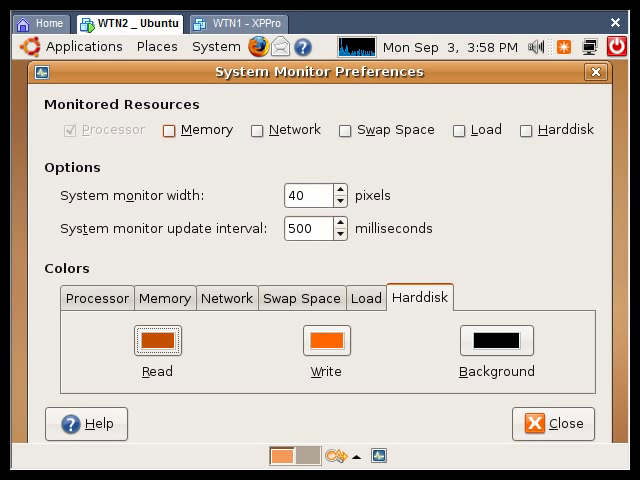
left_click(258, 130)
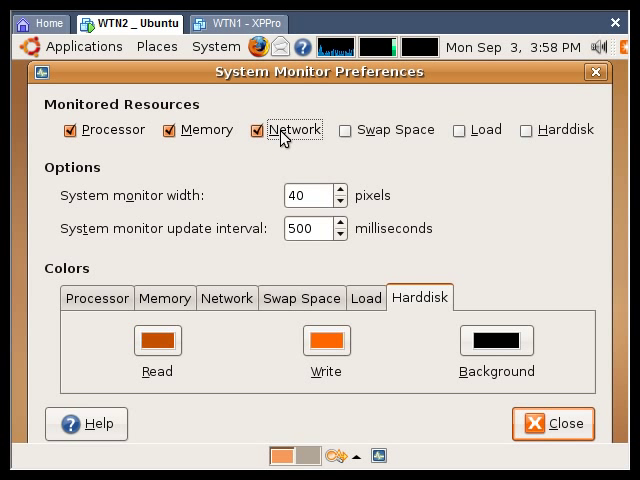
left_click(264, 130)
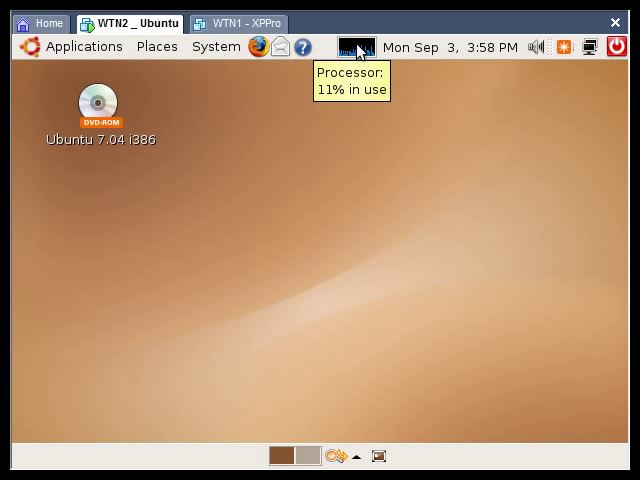
Reopen the full System Monitor window from the panel applet, showing File Systems.
left_click(356, 46)
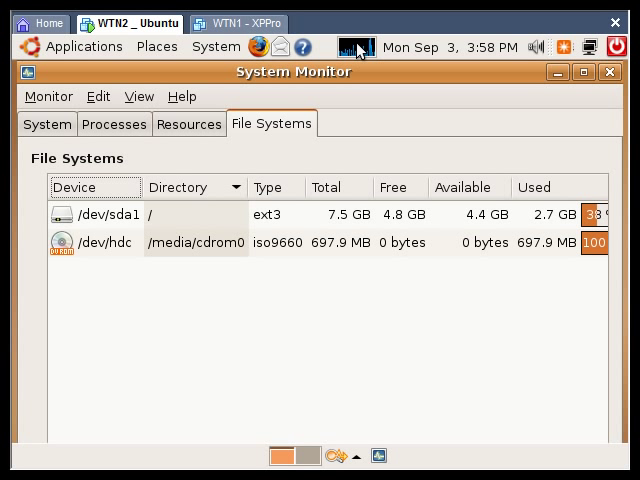
mouse_move(348, 136)
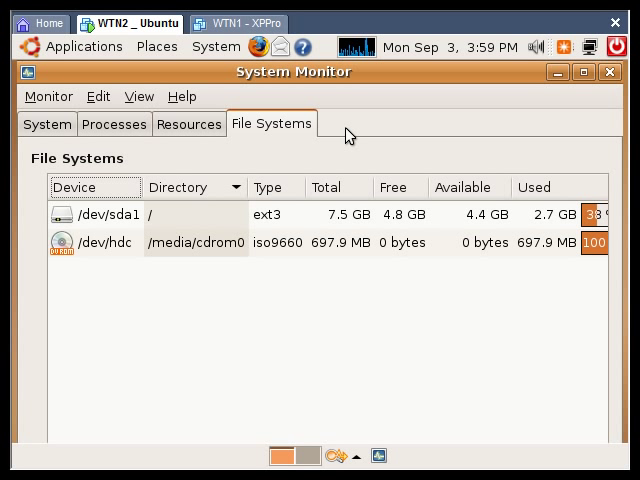